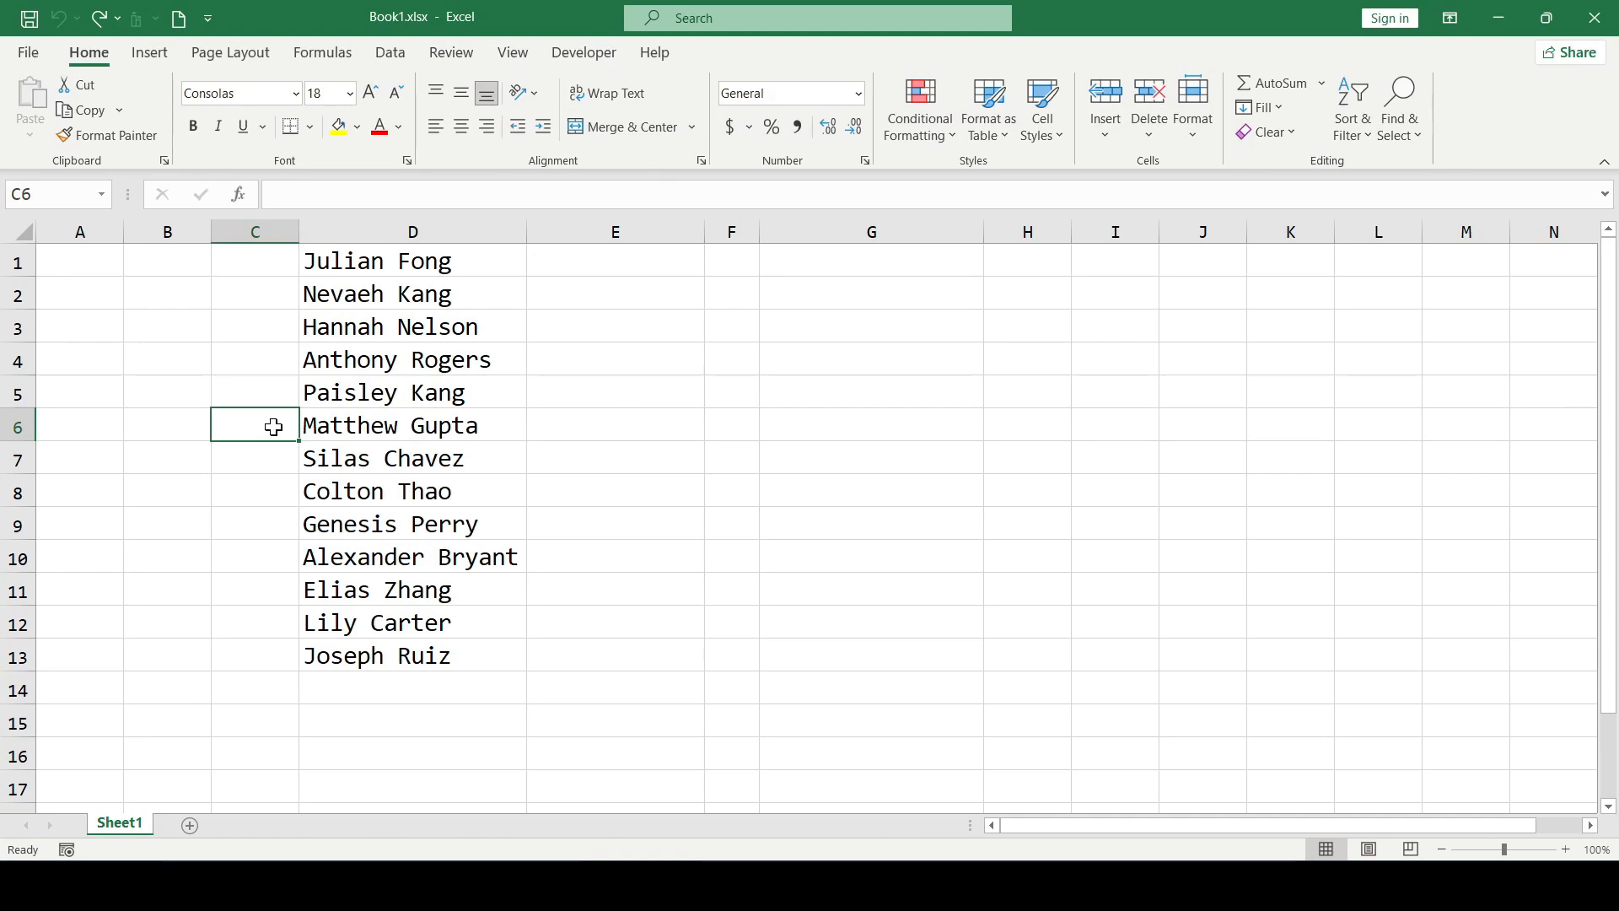
Step: Underline all thirteen names in D1:D13, then deselect to check the underlines
{"action": "left_click", "coordinate": [411, 425]}
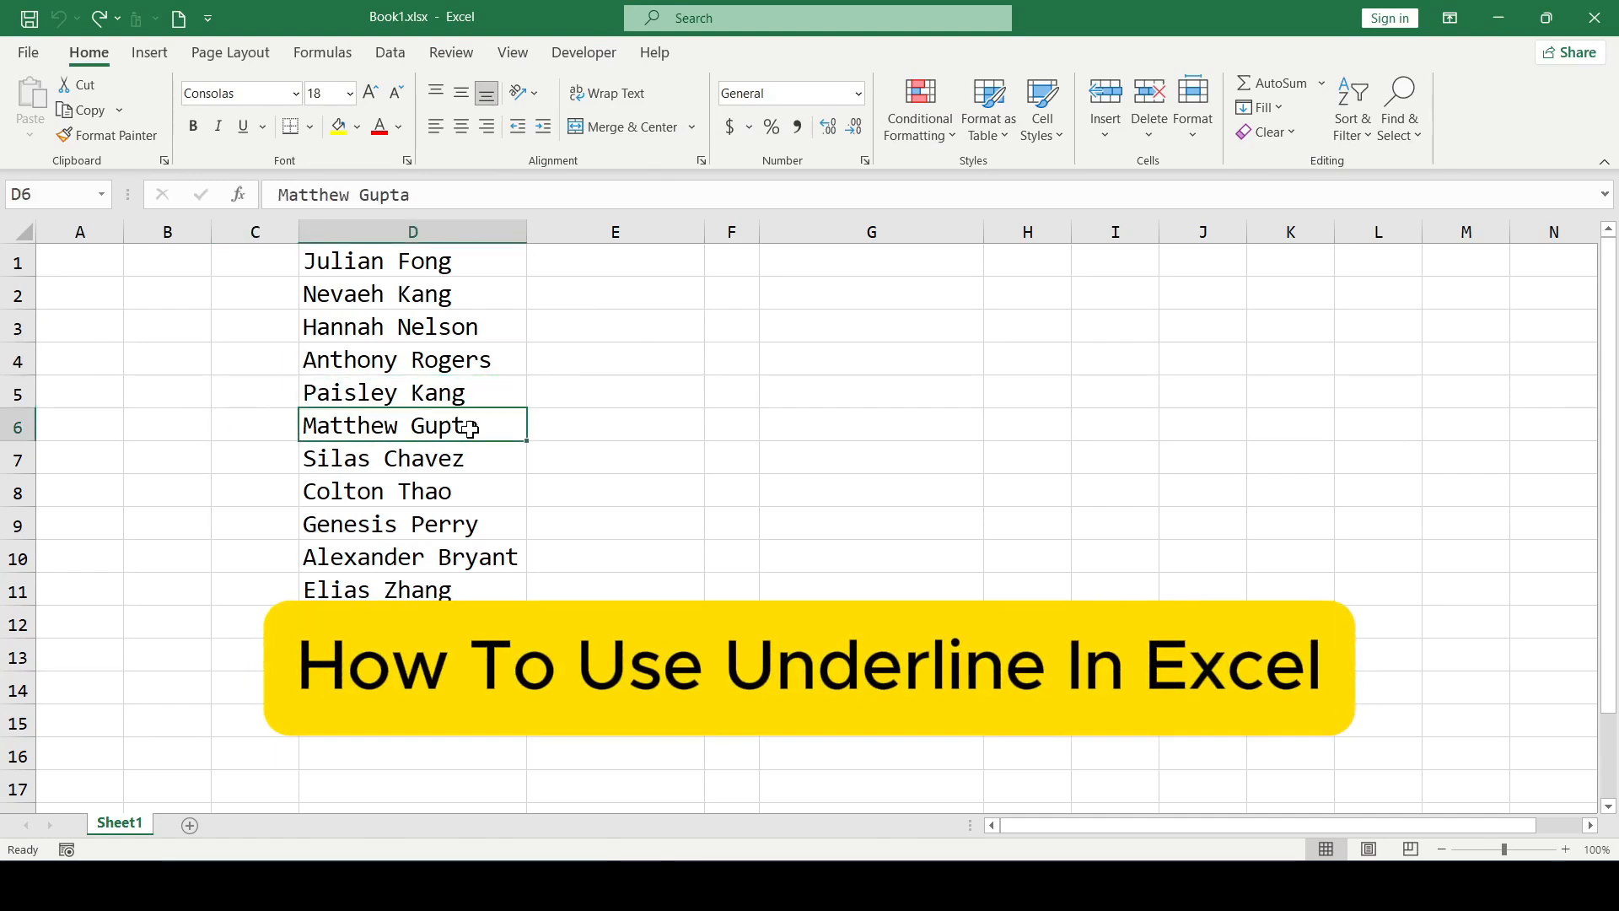
{"action": "left_click", "coordinate": [412, 491]}
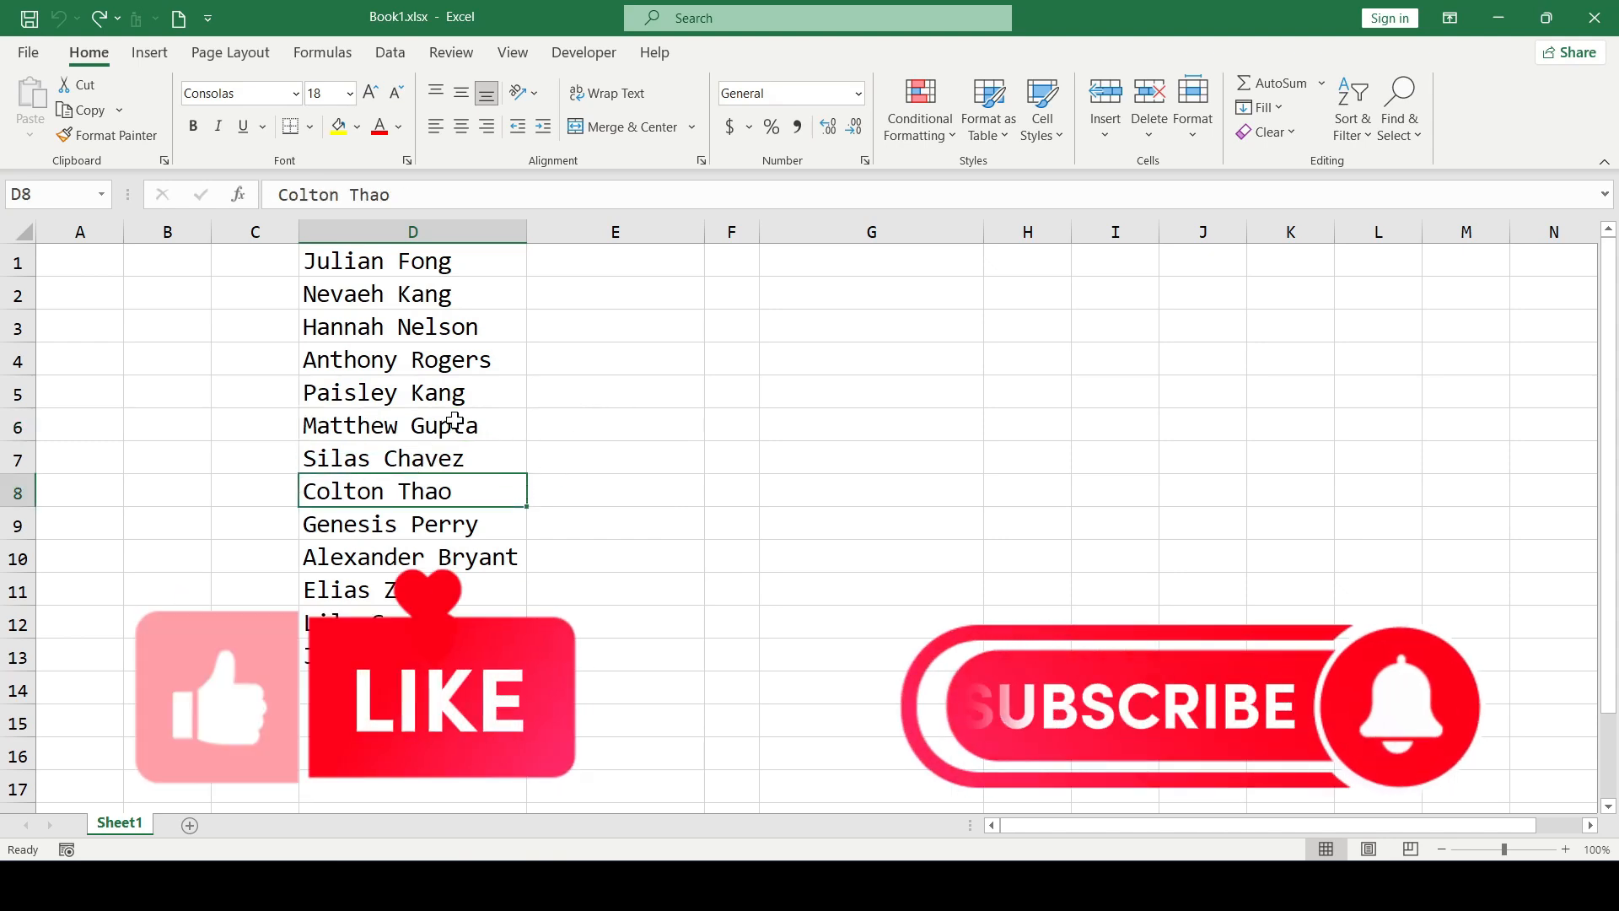
{"action": "left_click", "coordinate": [412, 425]}
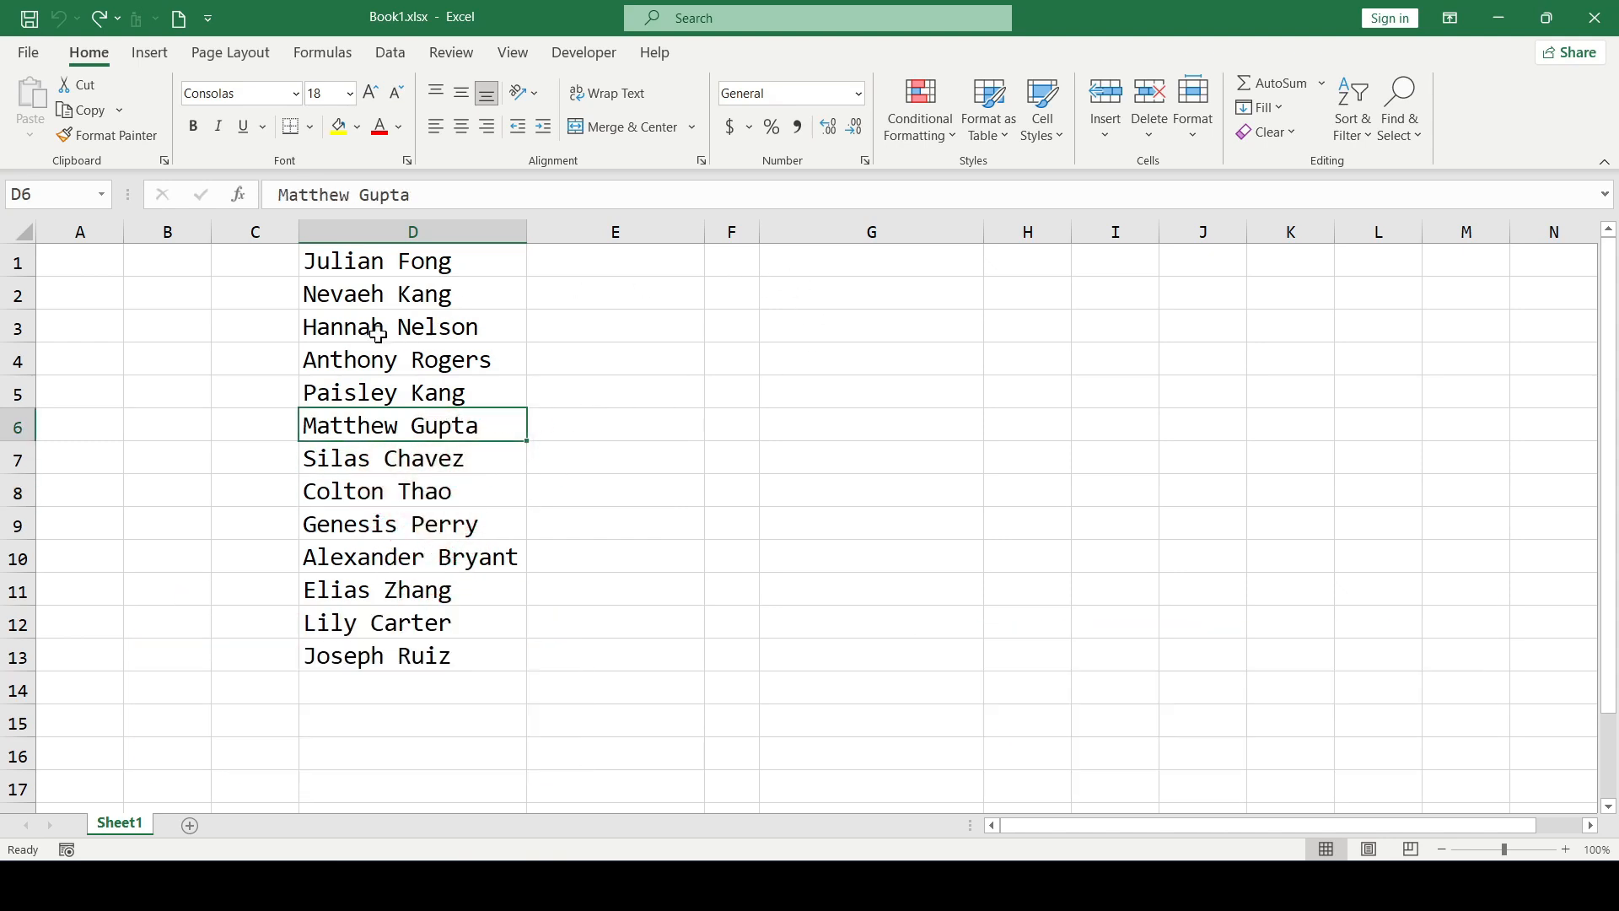
{"action": "mouse_move", "coordinate": [541, 563]}
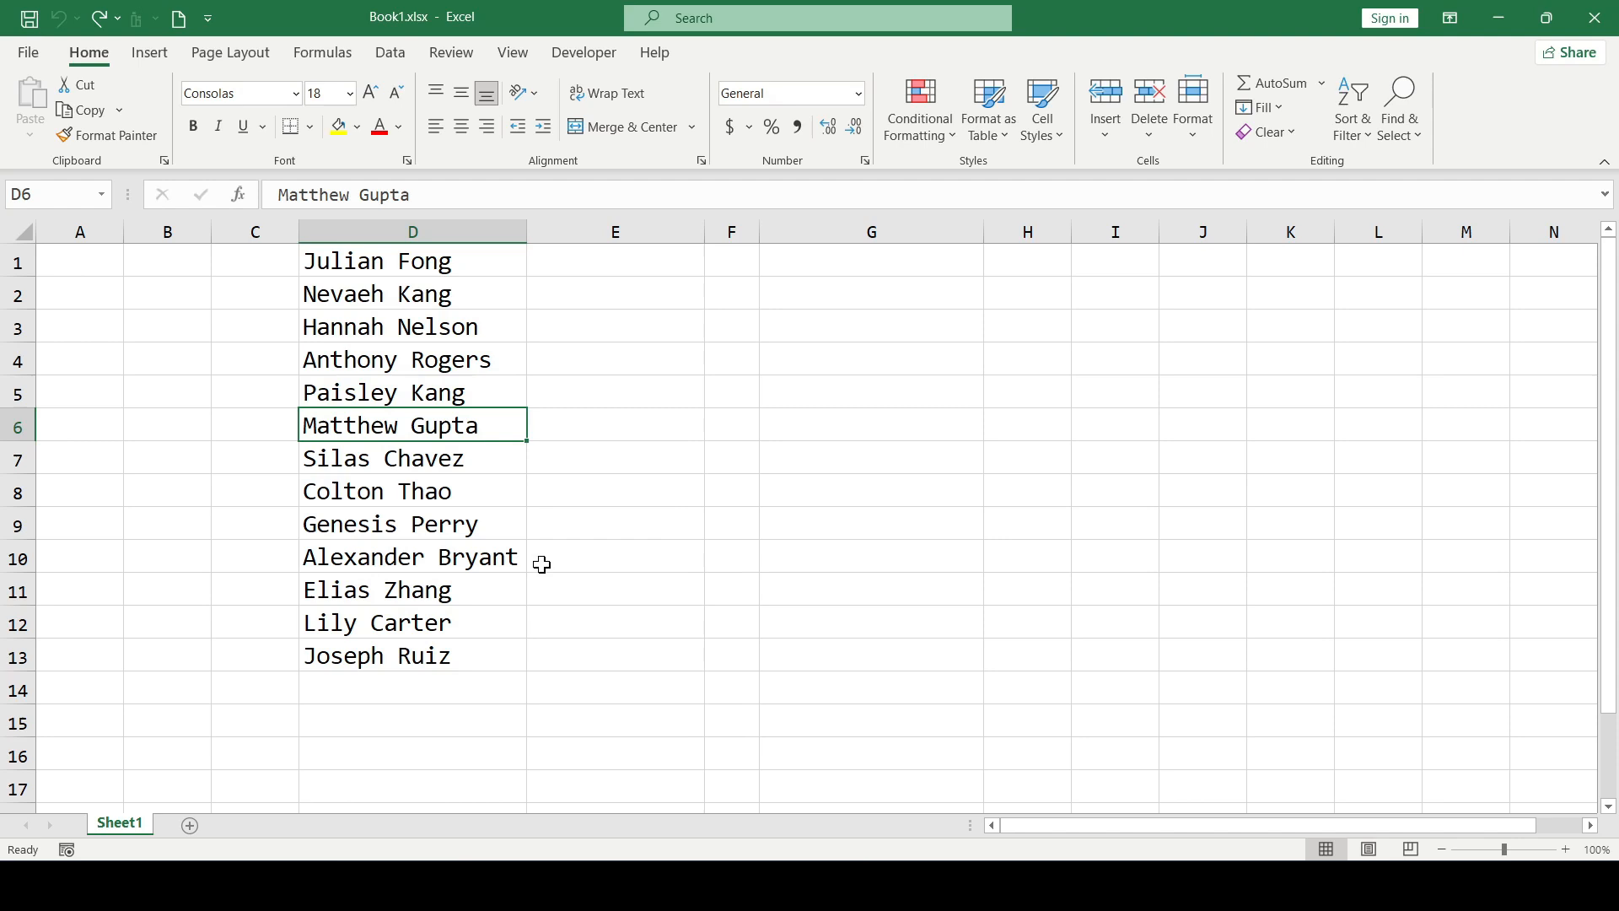
{"action": "left_click", "coordinate": [411, 261]}
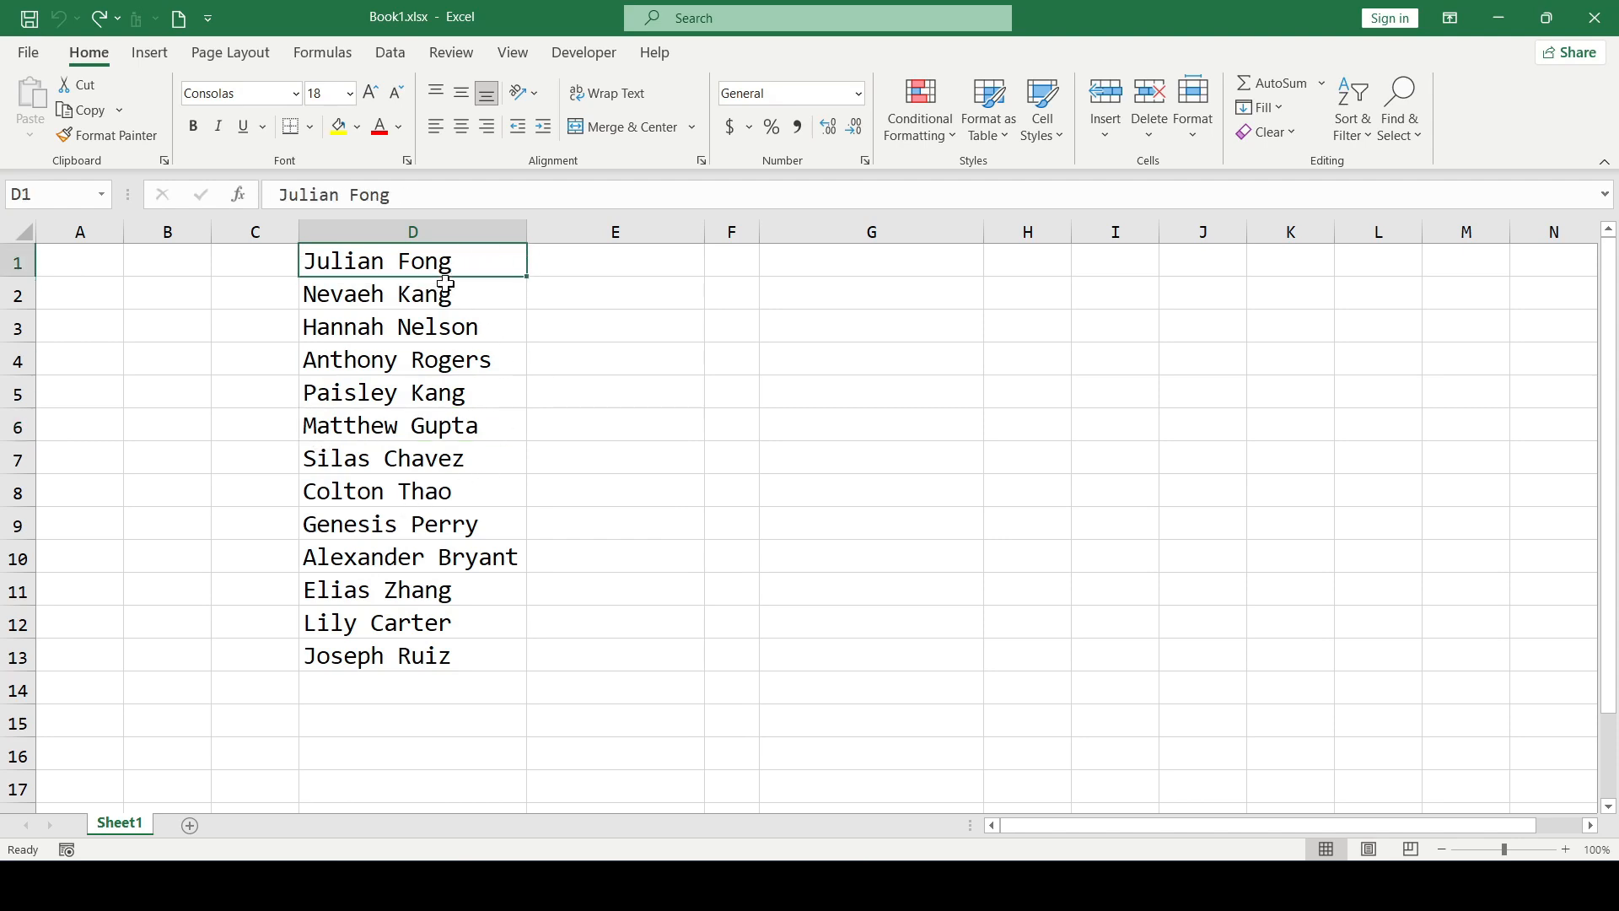
{"action": "left_click_drag", "start_coordinate": [412, 261], "coordinate": [413, 654]}
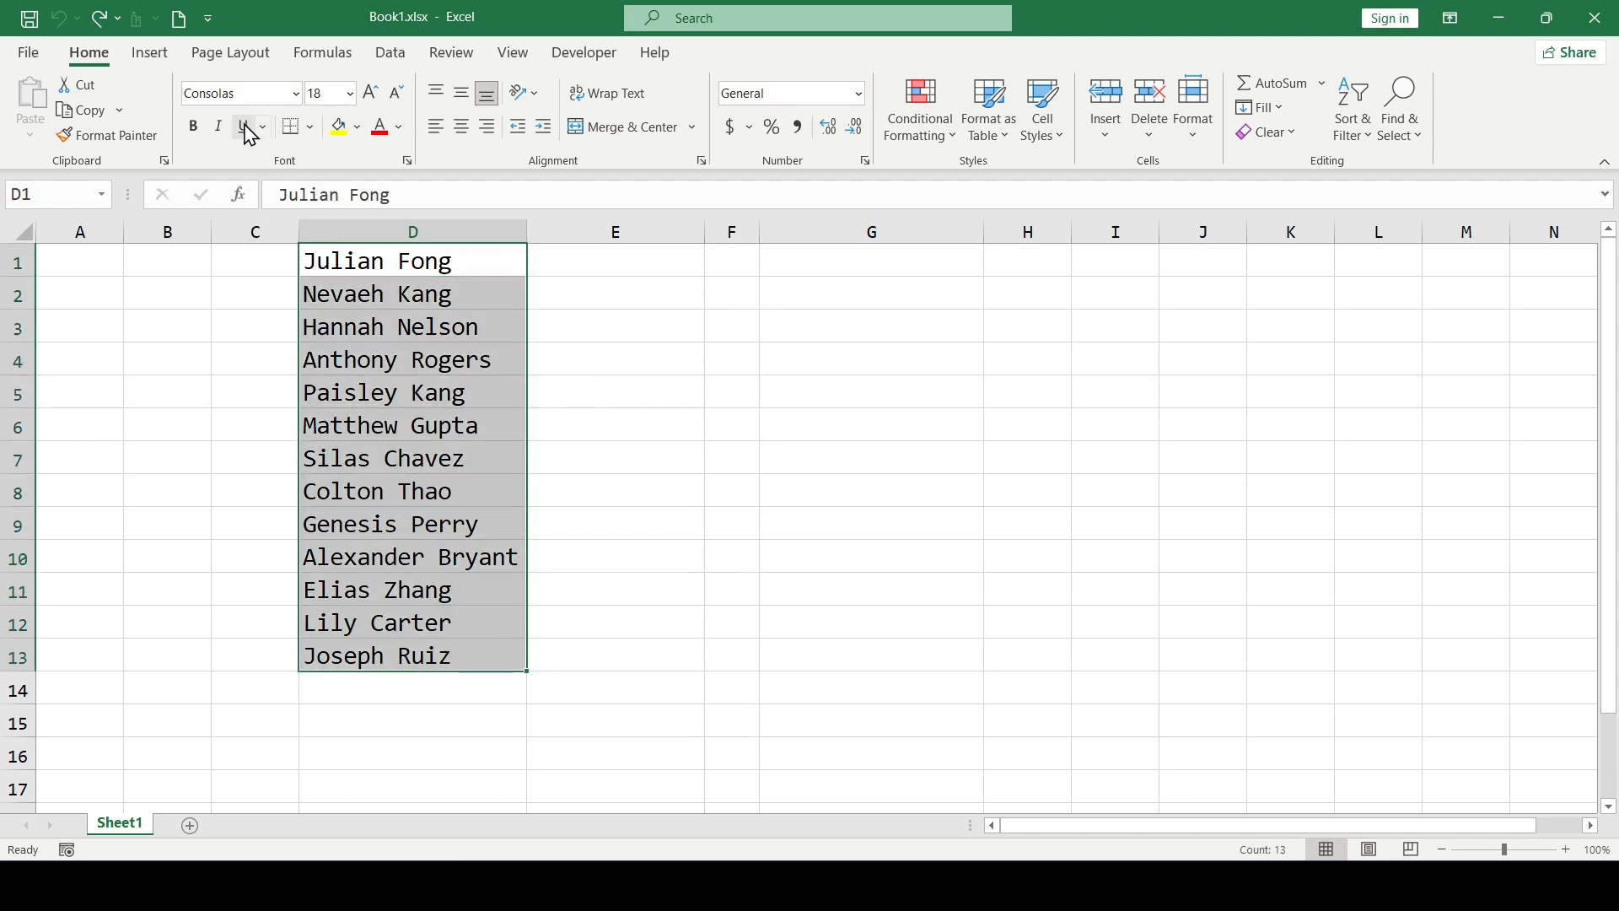
{"action": "left_click", "coordinate": [243, 126]}
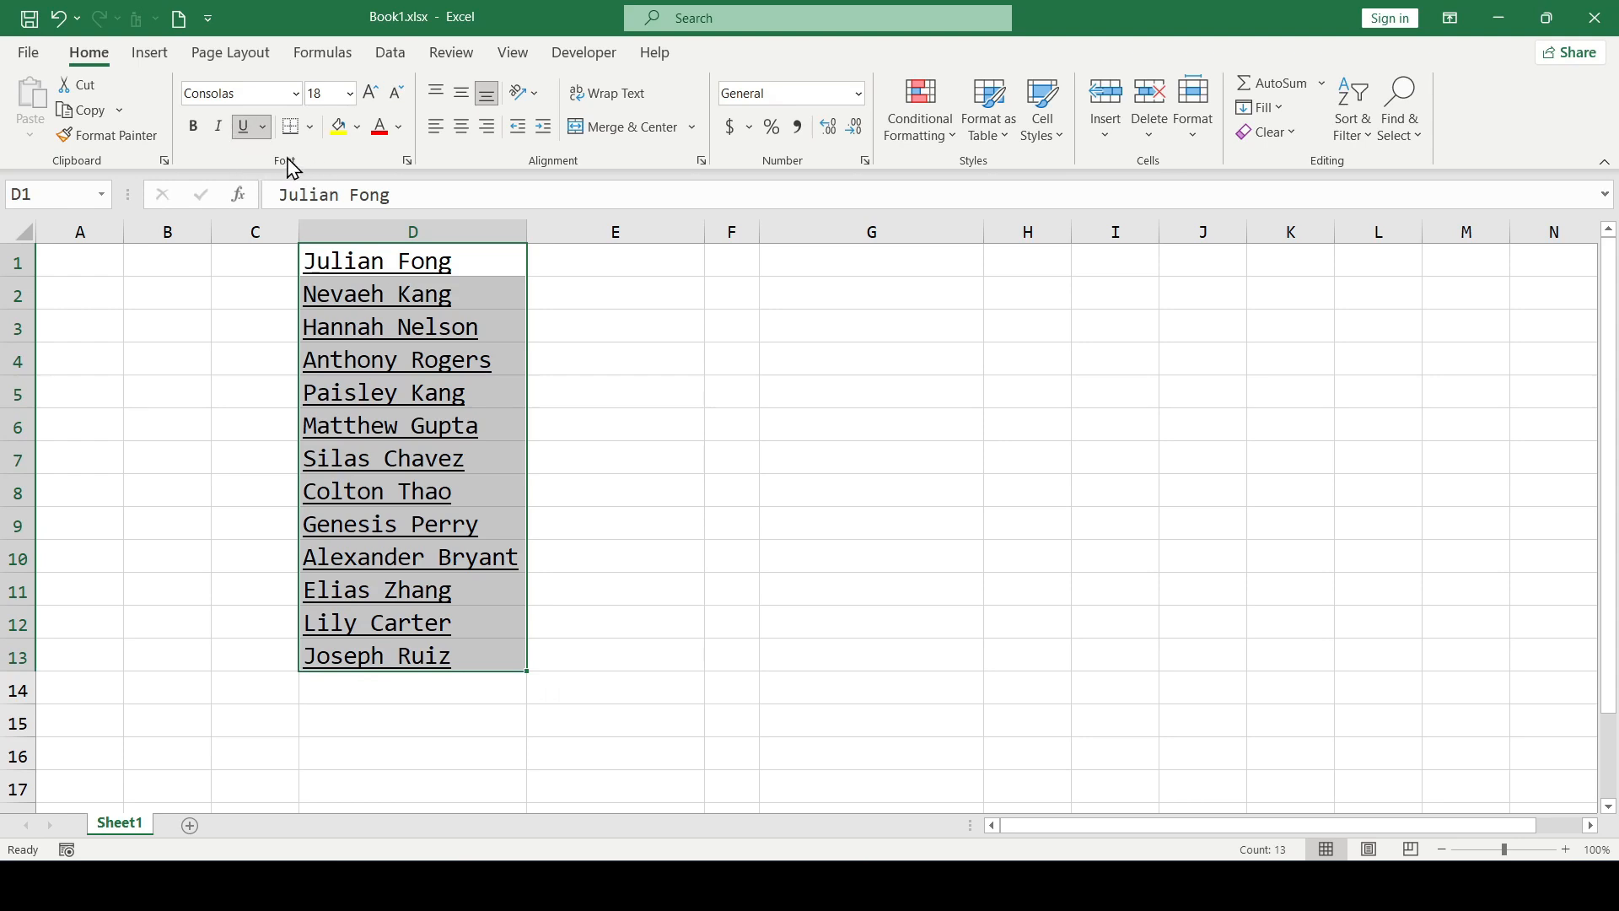
{"action": "left_click", "coordinate": [411, 458]}
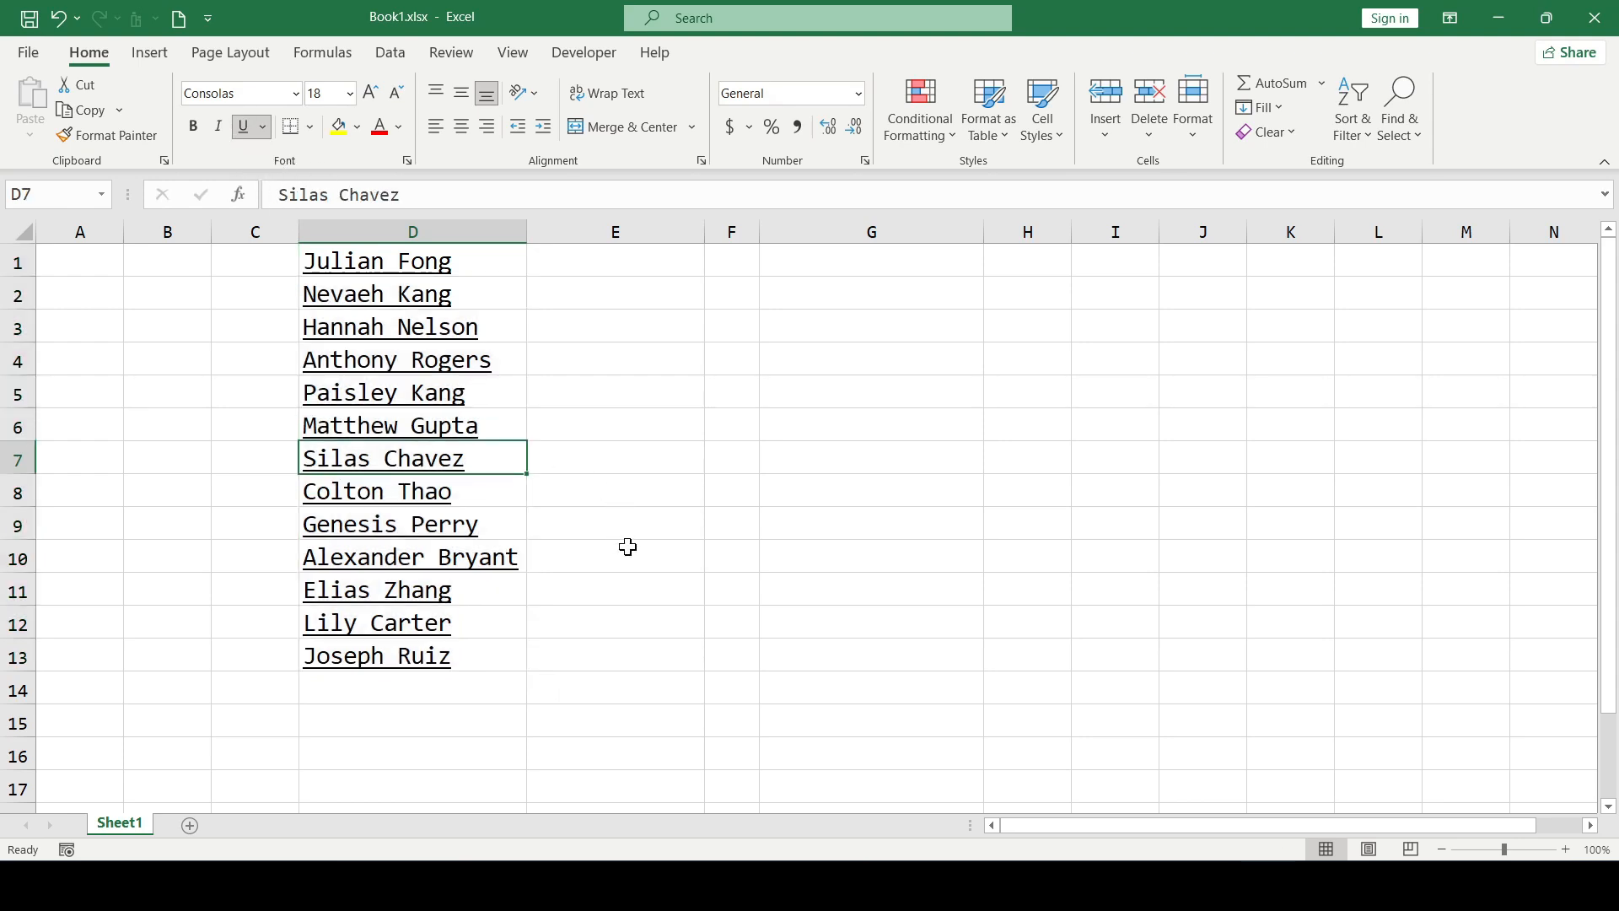
{"action": "left_click", "coordinate": [615, 655]}
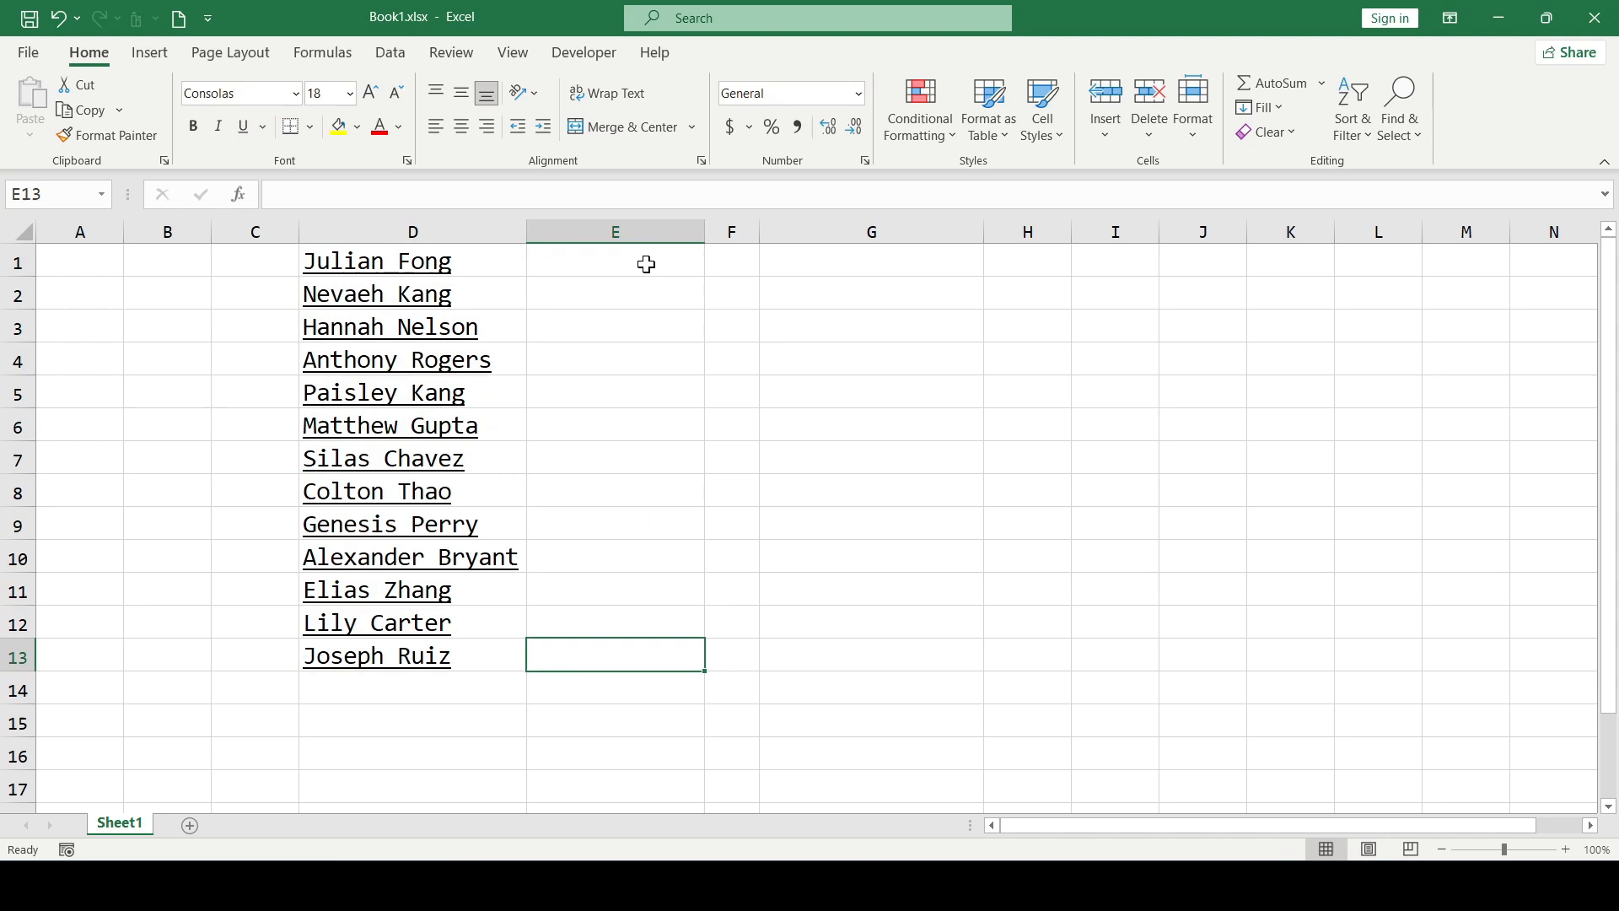
{"action": "mouse_move", "coordinate": [620, 259]}
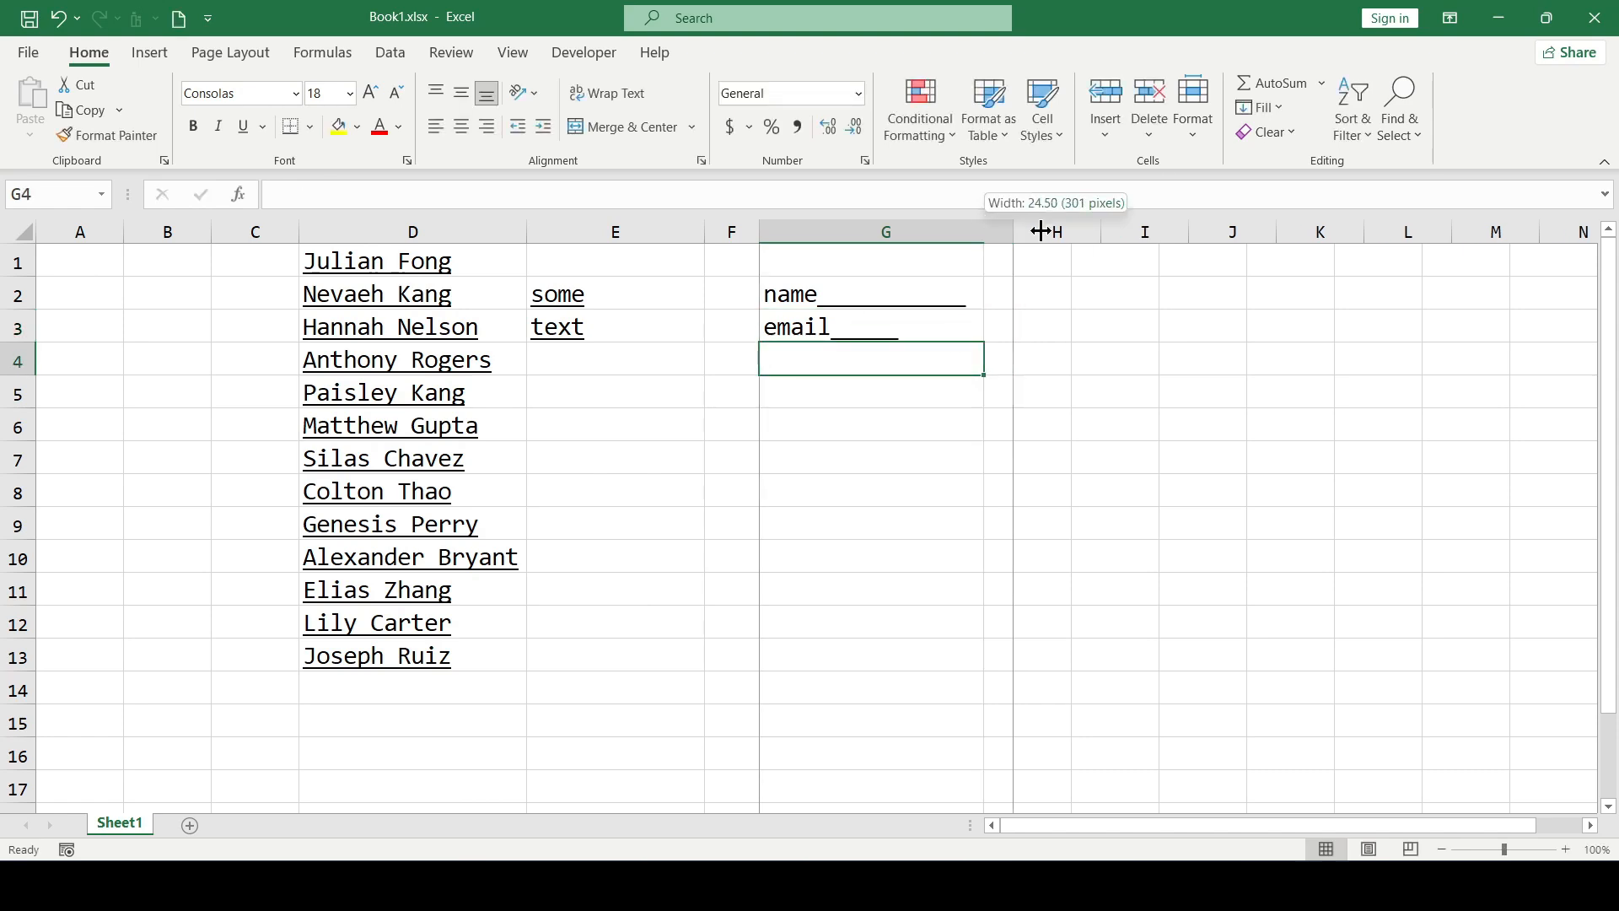
Step: Widen column G to show the trailing underscores after name and email don't stretch
{"action": "left_click_drag", "start_coordinate": [1040, 230], "coordinate": [1154, 230]}
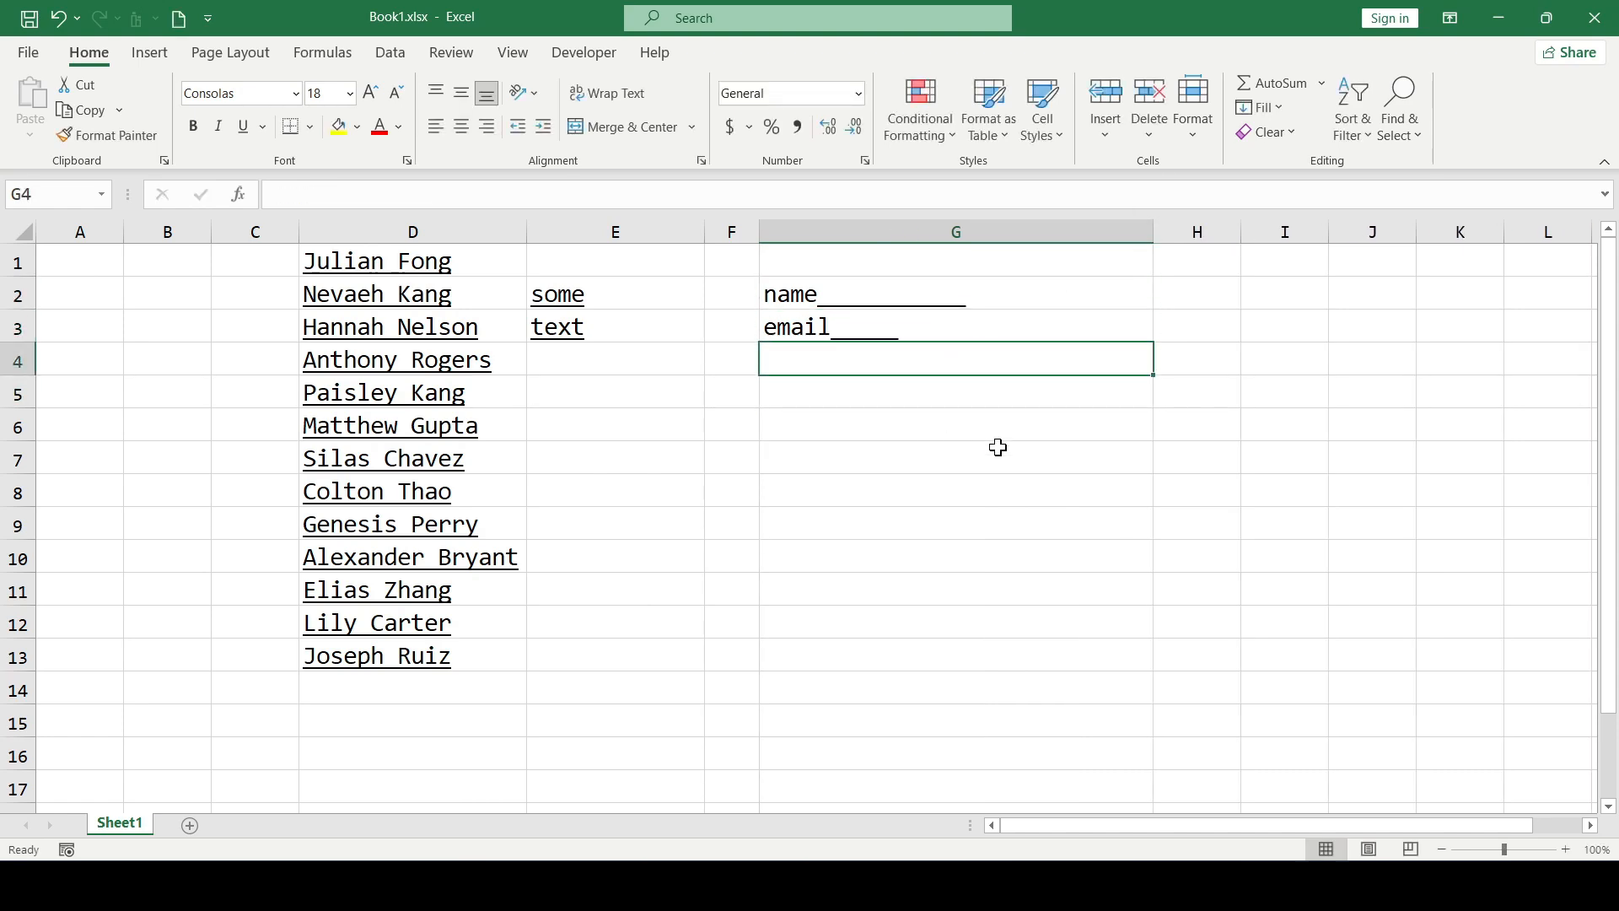
{"action": "left_click", "coordinate": [956, 457]}
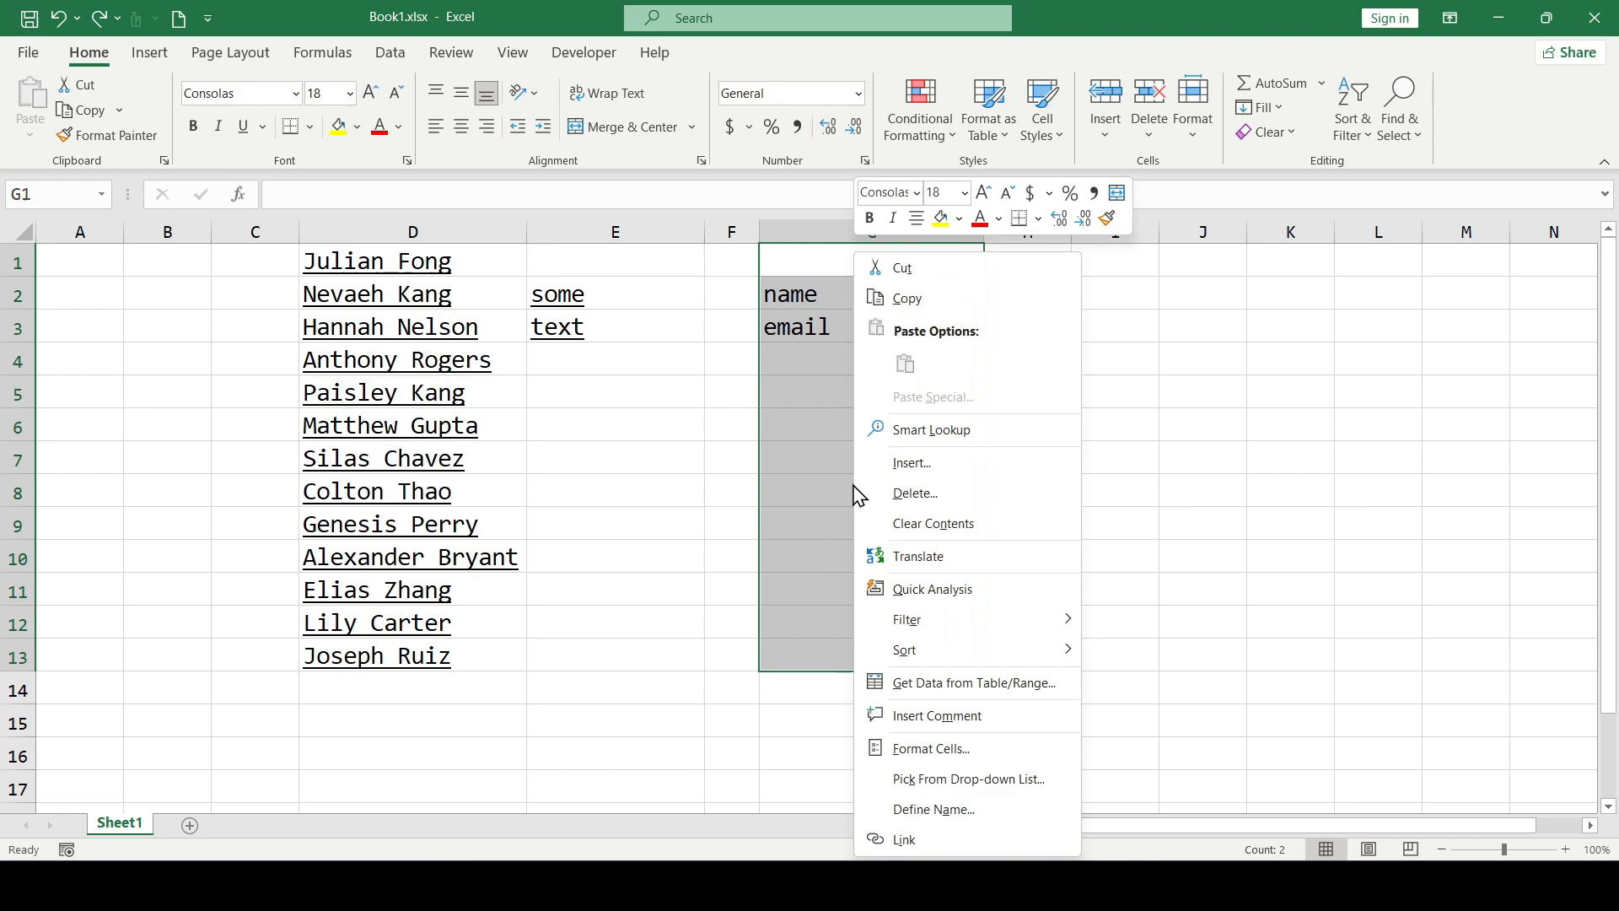
Step: Give column G the custom format @*_ so underscores fill each cell's remaining width
{"action": "left_click", "coordinate": [931, 748]}
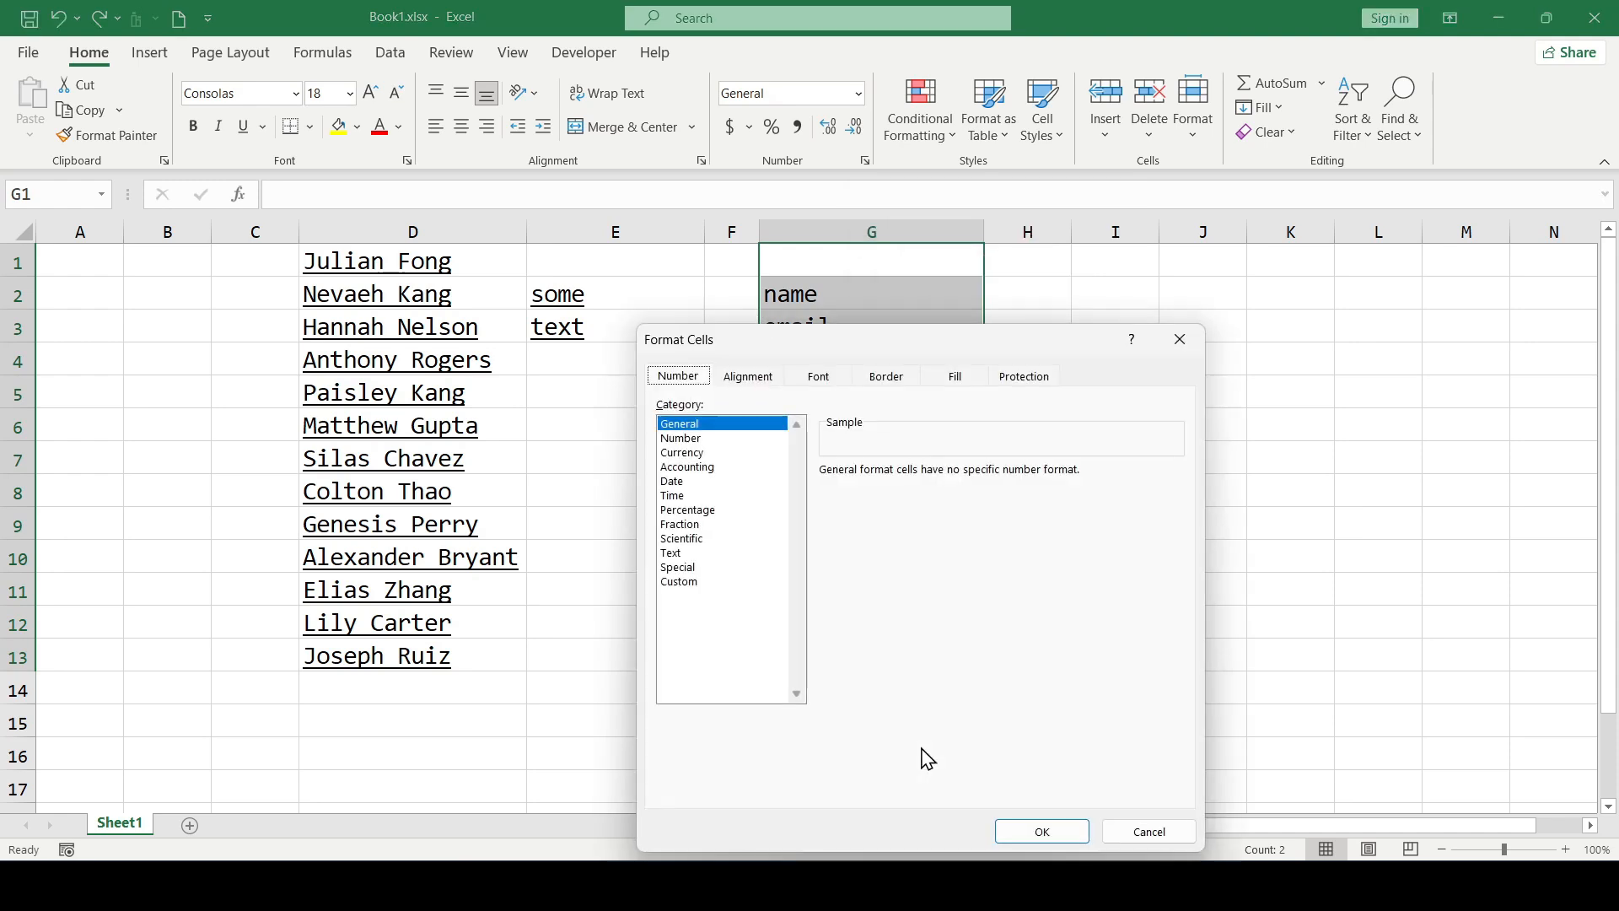
{"action": "left_click", "coordinate": [679, 581]}
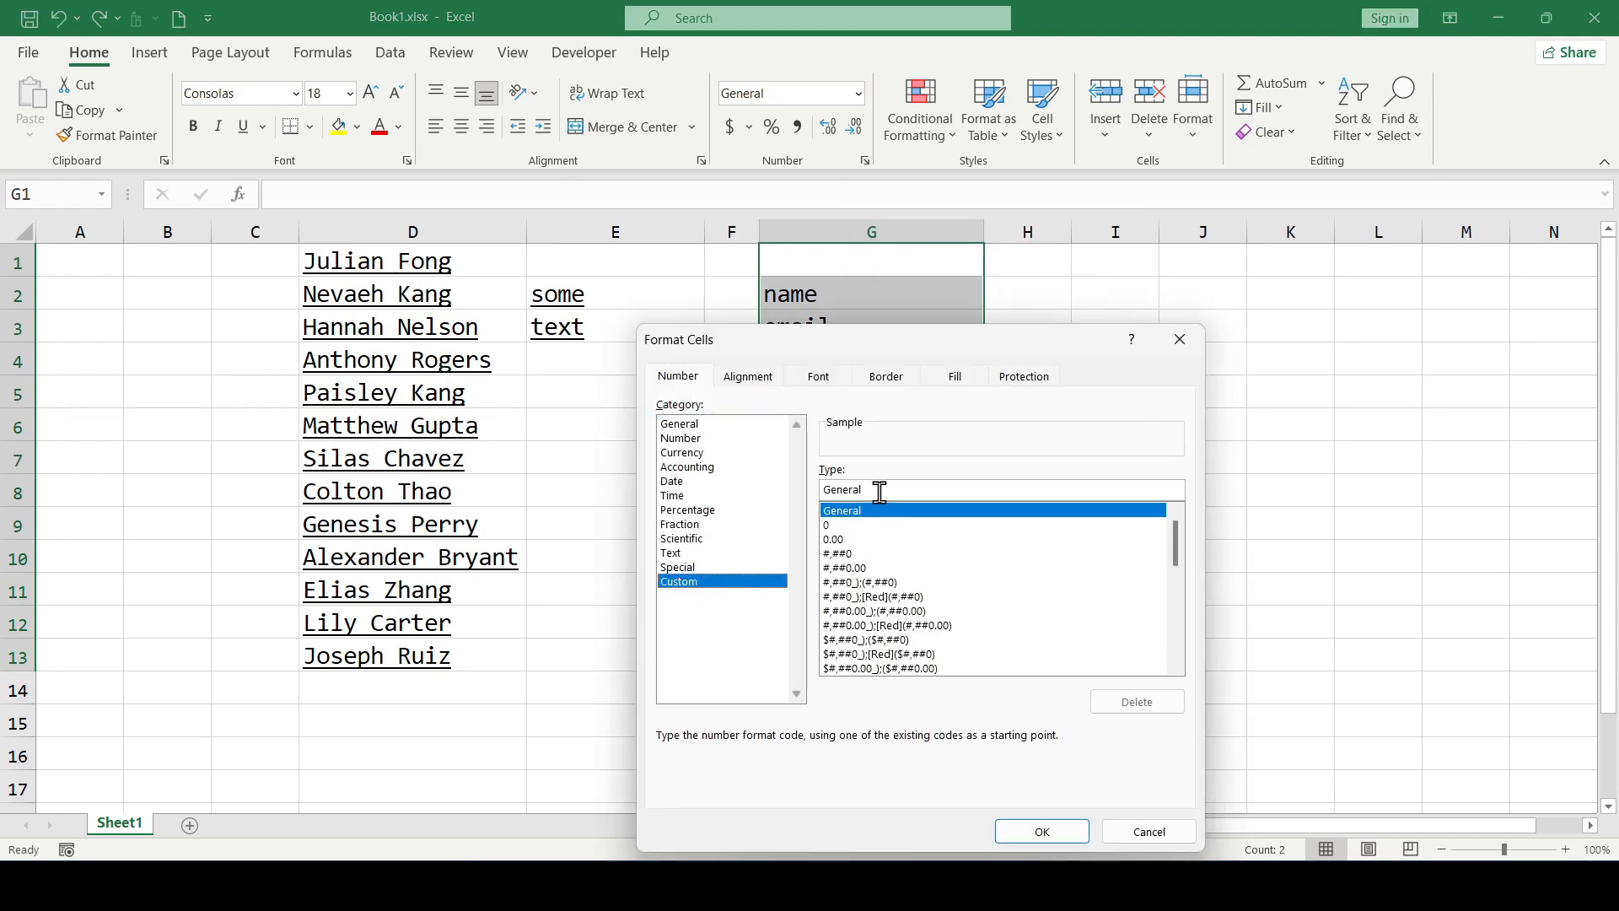
{"action": "type", "text": "@"}
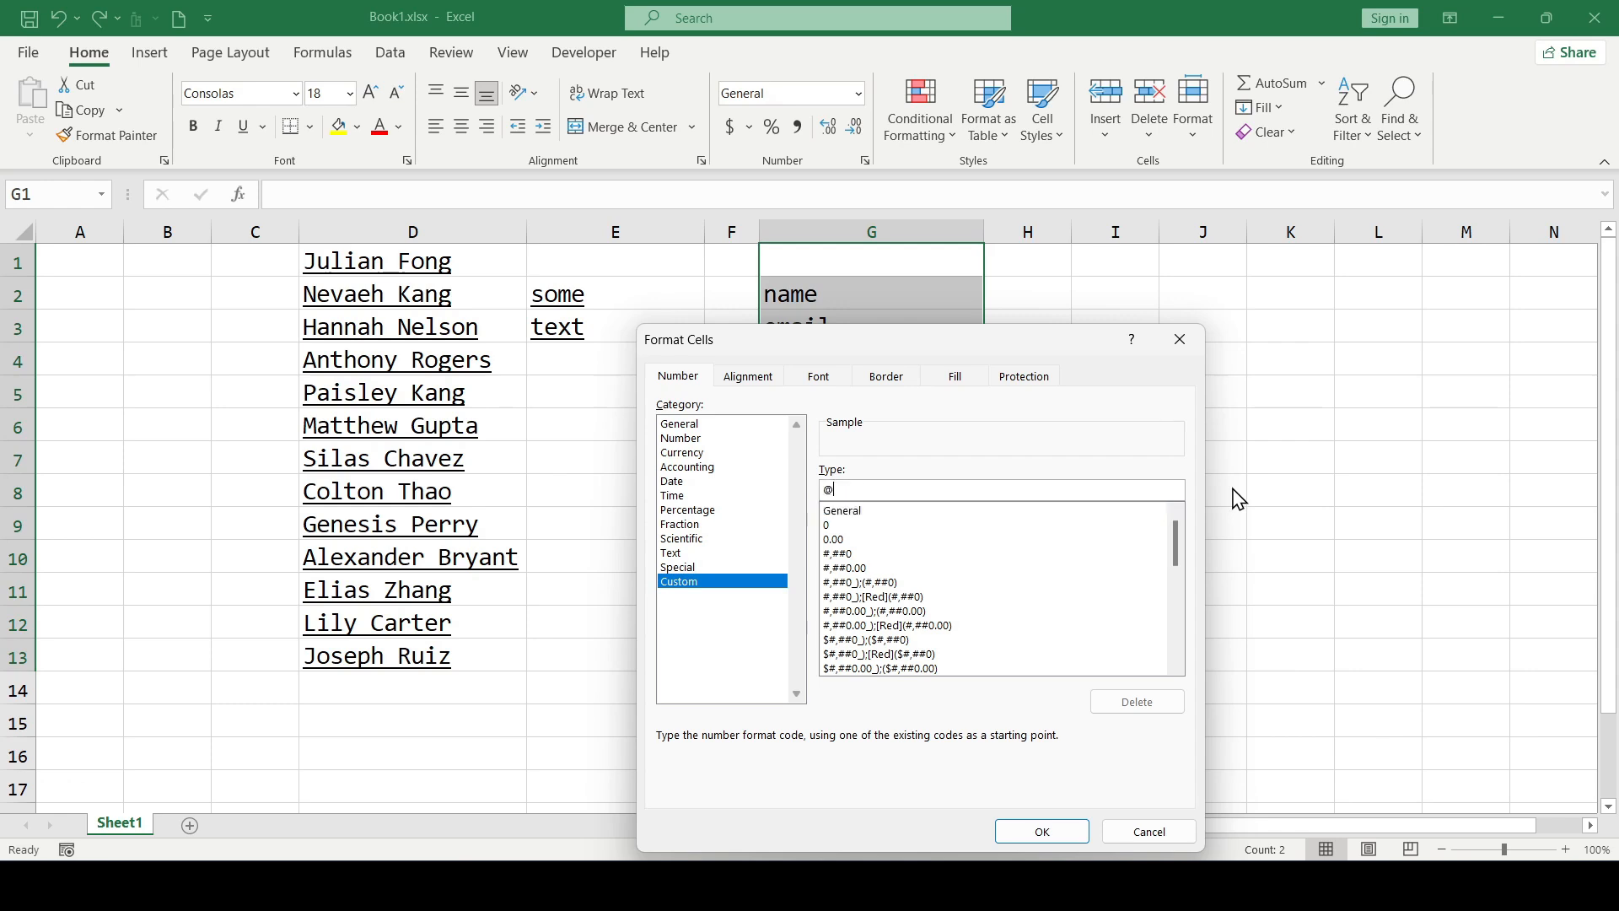
{"action": "type", "text": "*"}
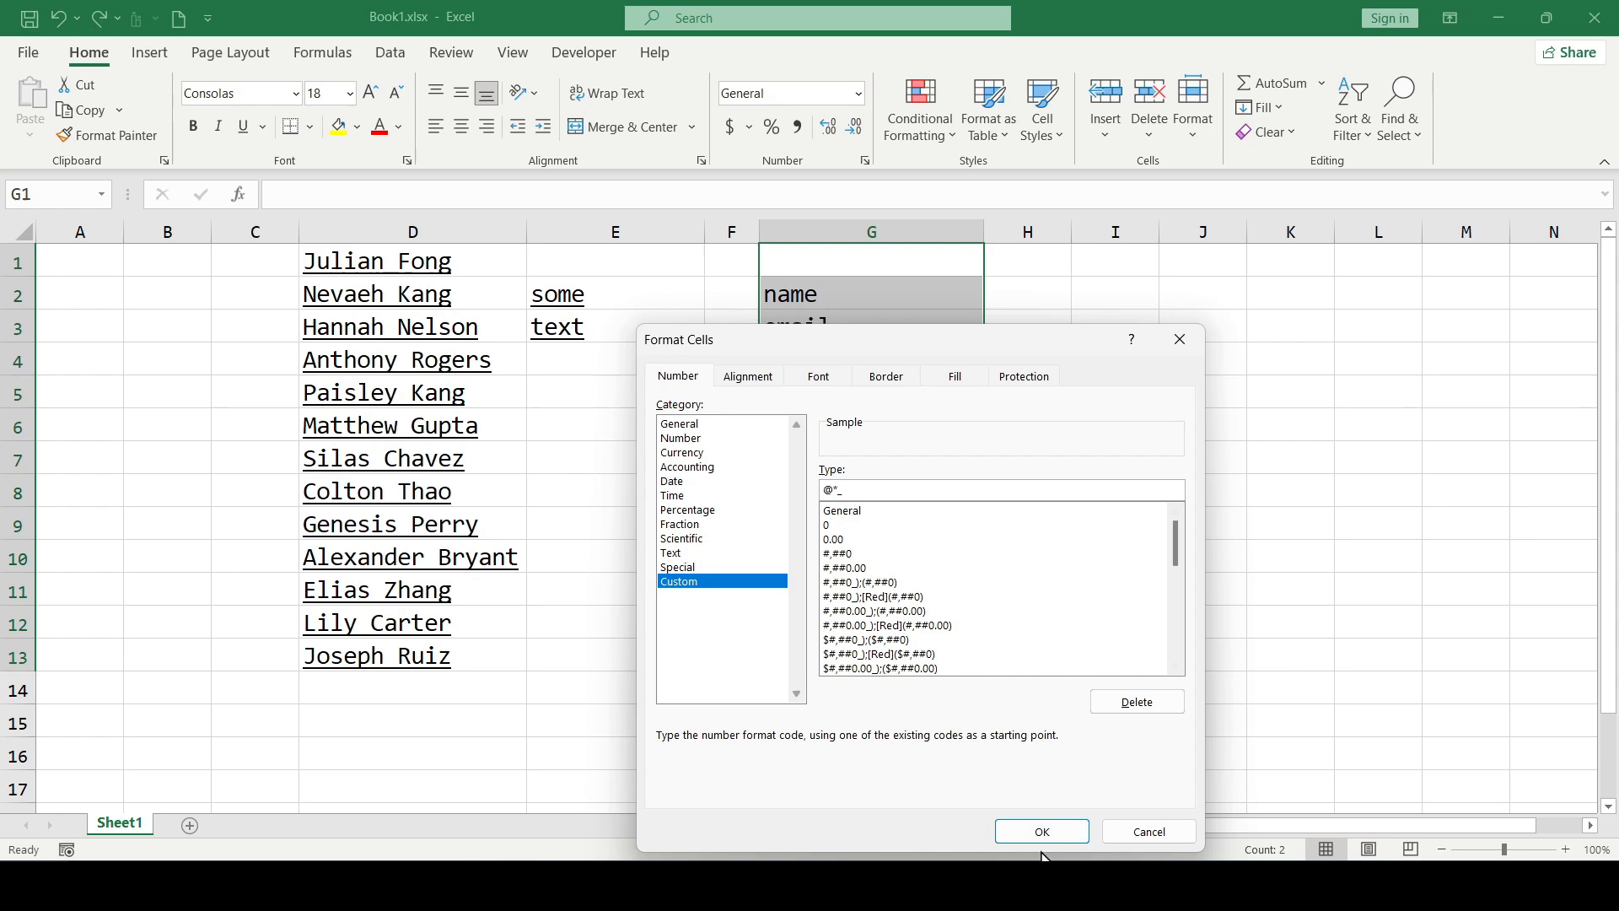
{"action": "left_click", "coordinate": [1041, 830]}
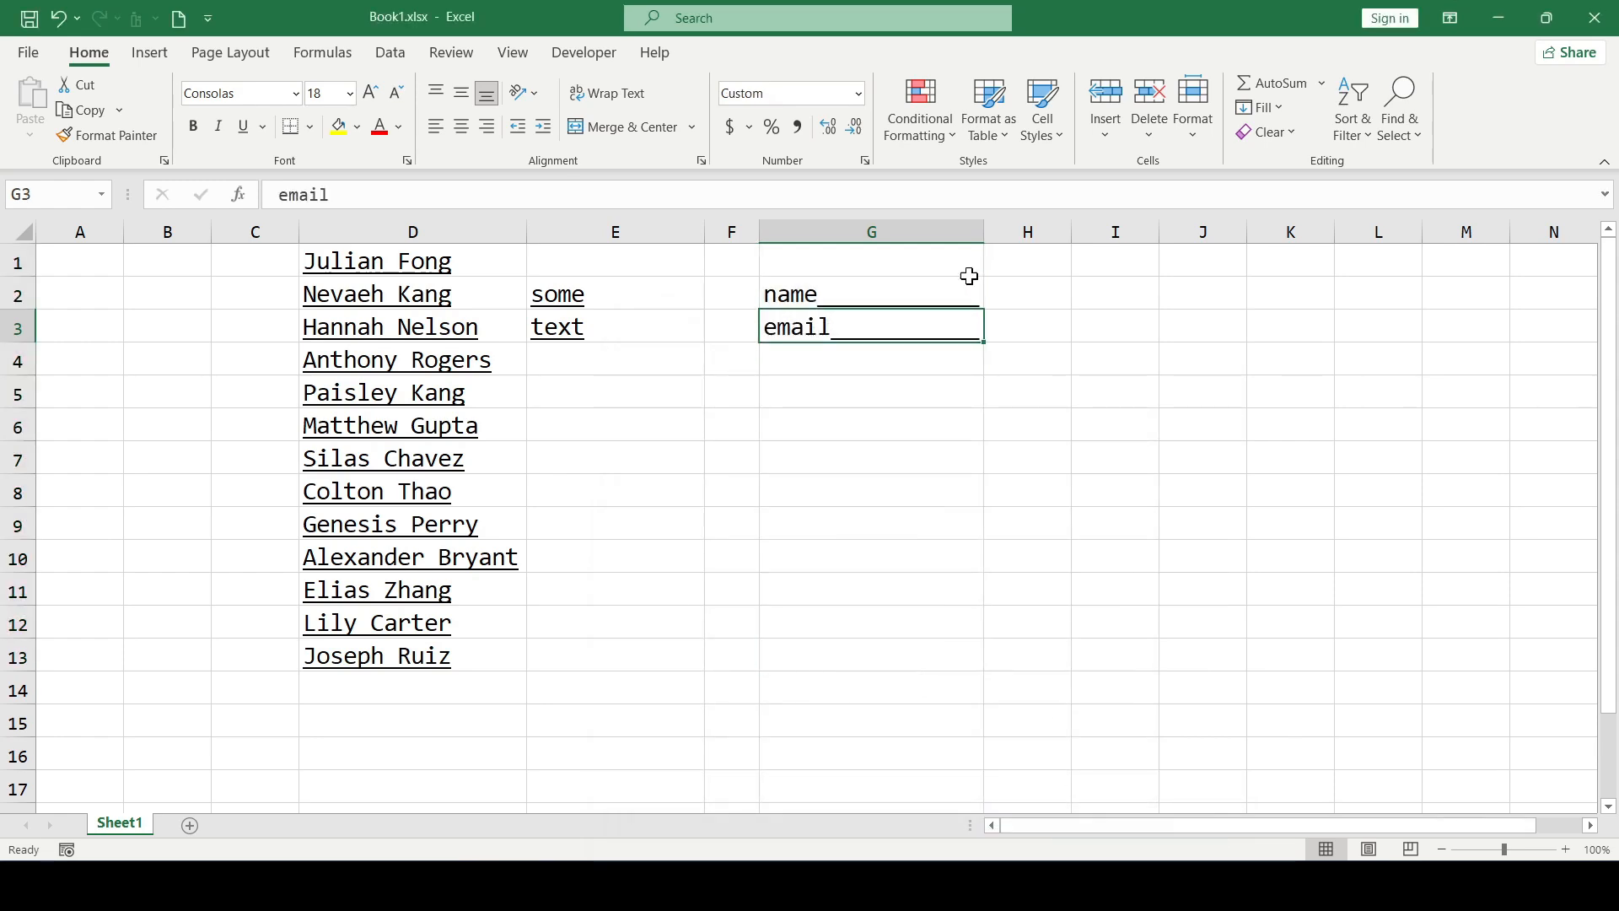
Step: Widen column G further and type 'adress' into G4 below the email label
{"action": "left_click_drag", "start_coordinate": [982, 230], "coordinate": [1103, 230]}
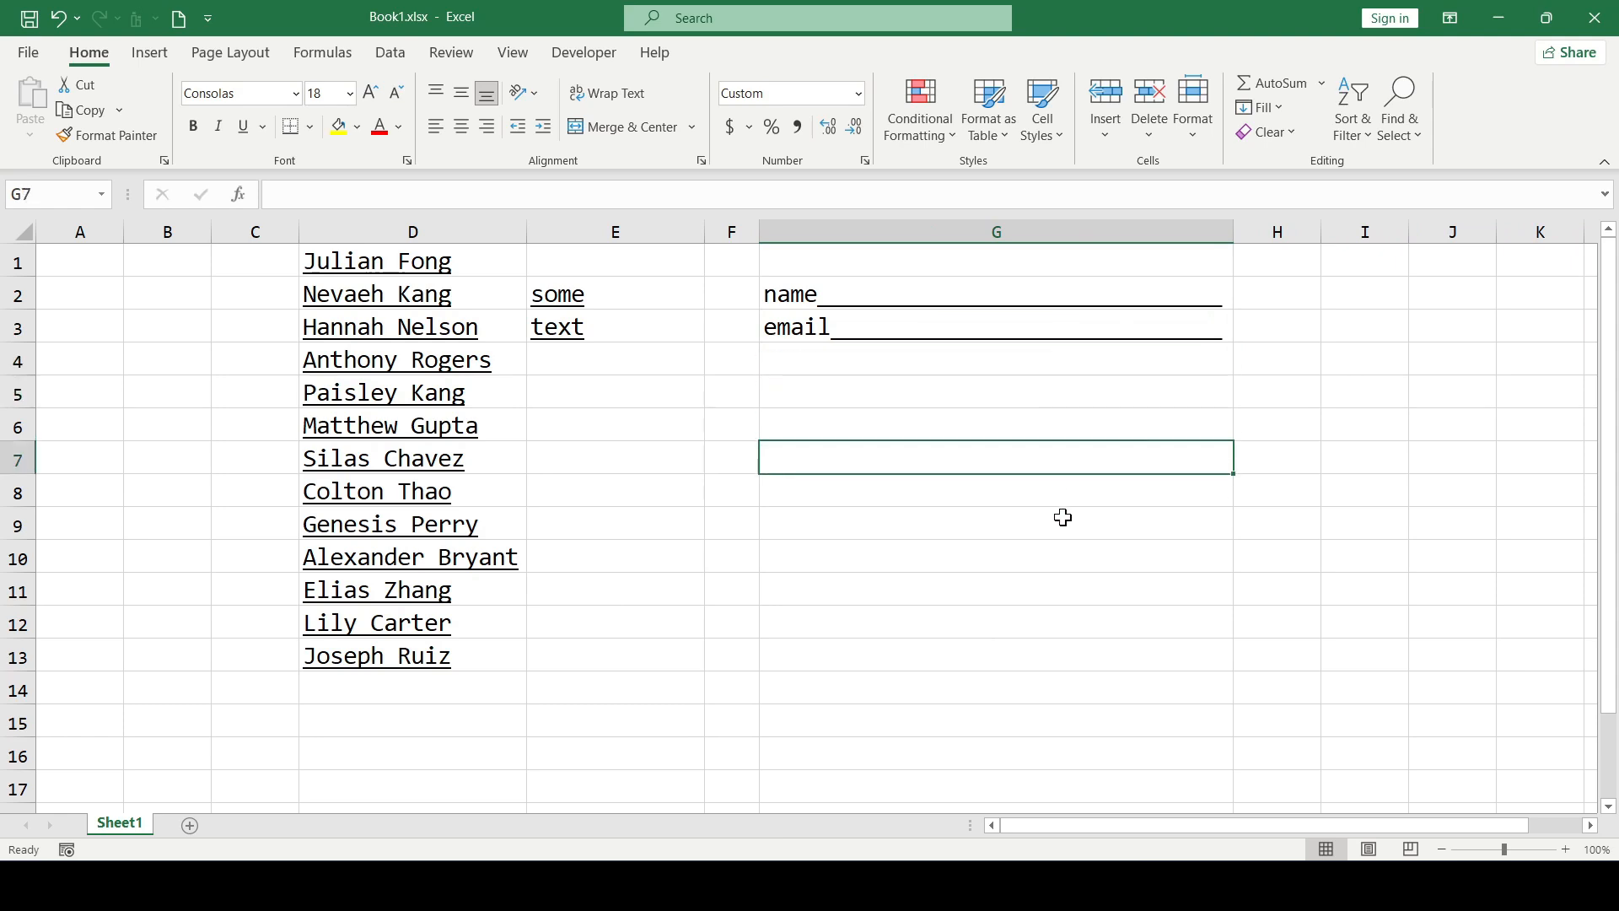
{"action": "left_click", "coordinate": [996, 358]}
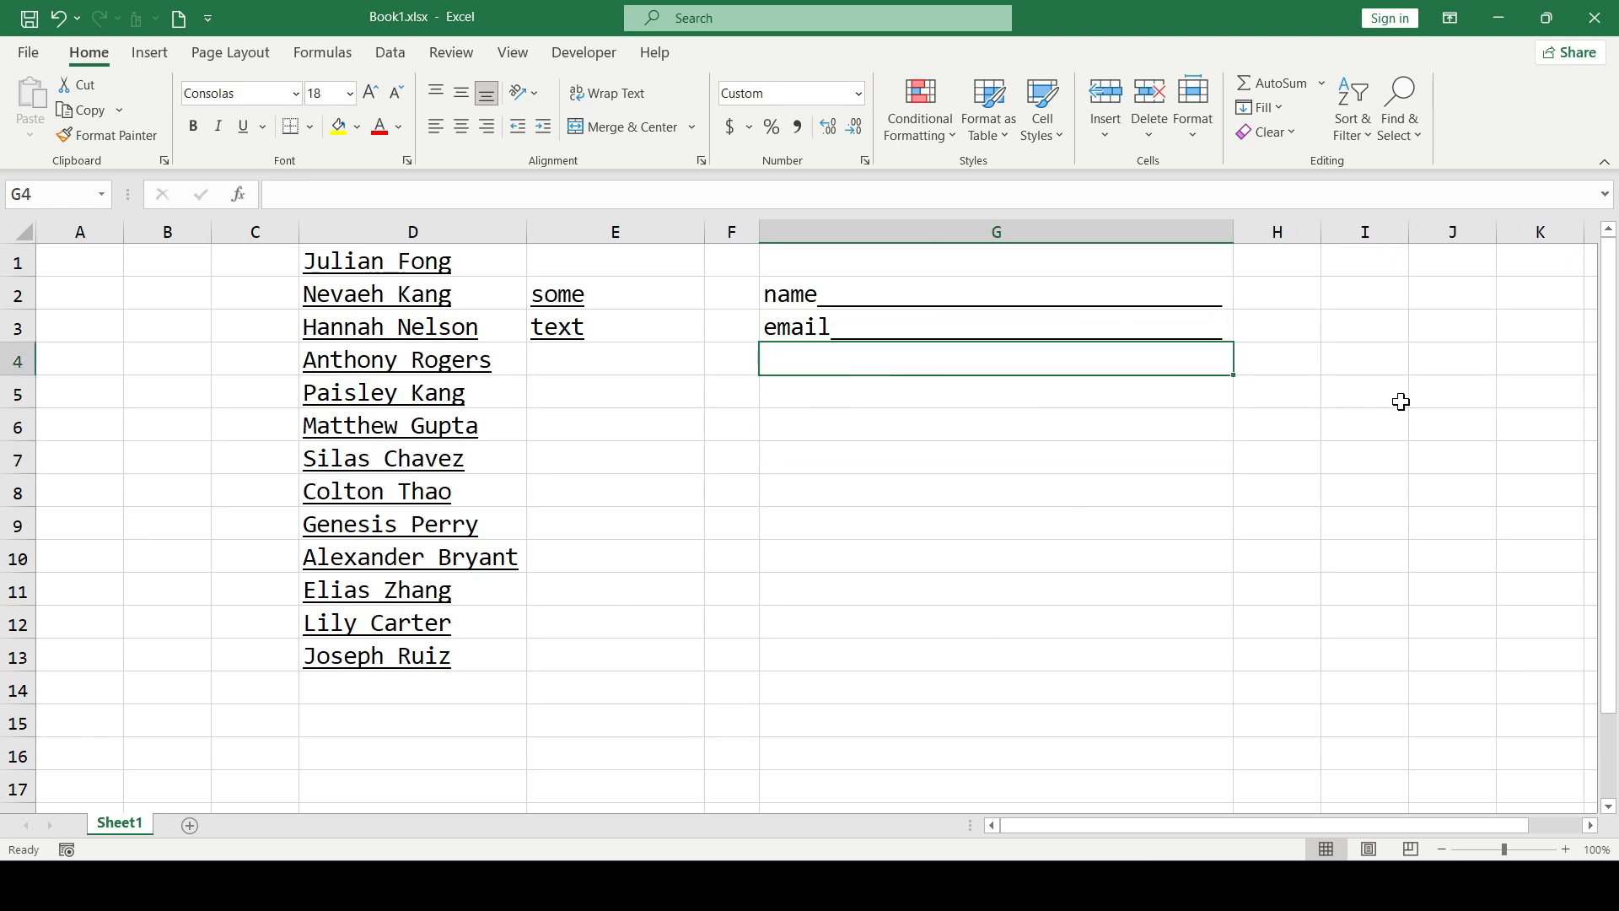
{"action": "type", "text": "adress"}
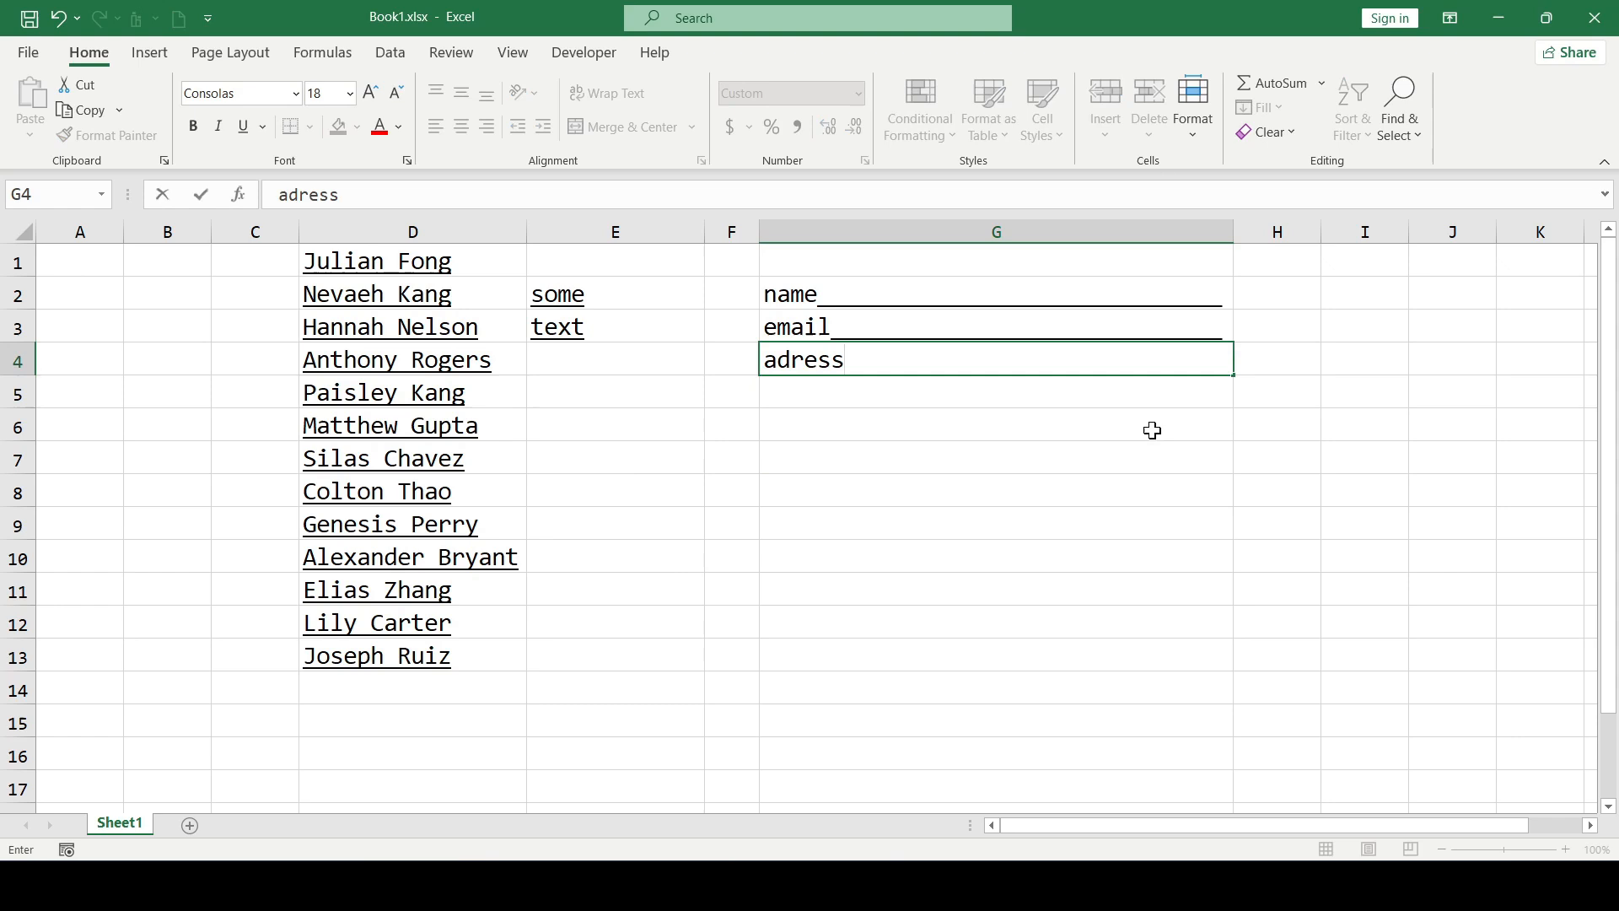